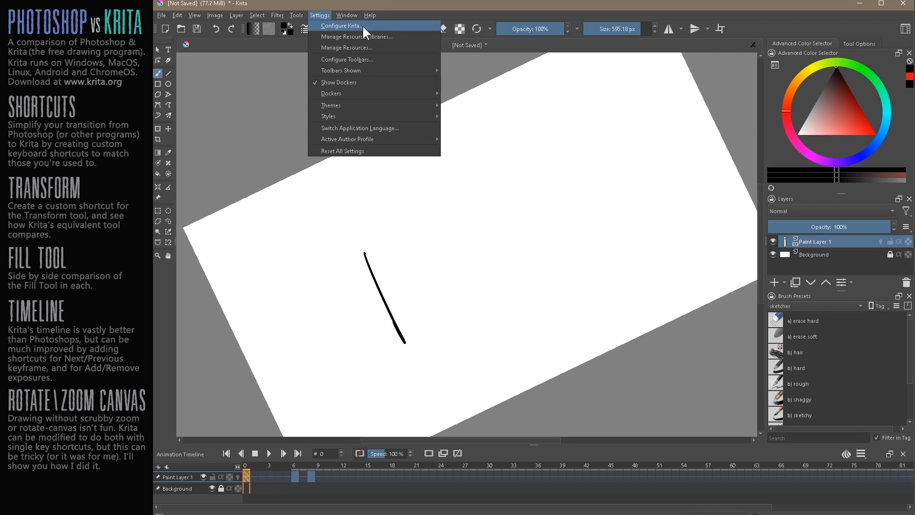
Open Configure Krita on Canvas Input Settings and expand the Rotate Canvas shortcut bindings
{"action": "left_click", "coordinate": [341, 25]}
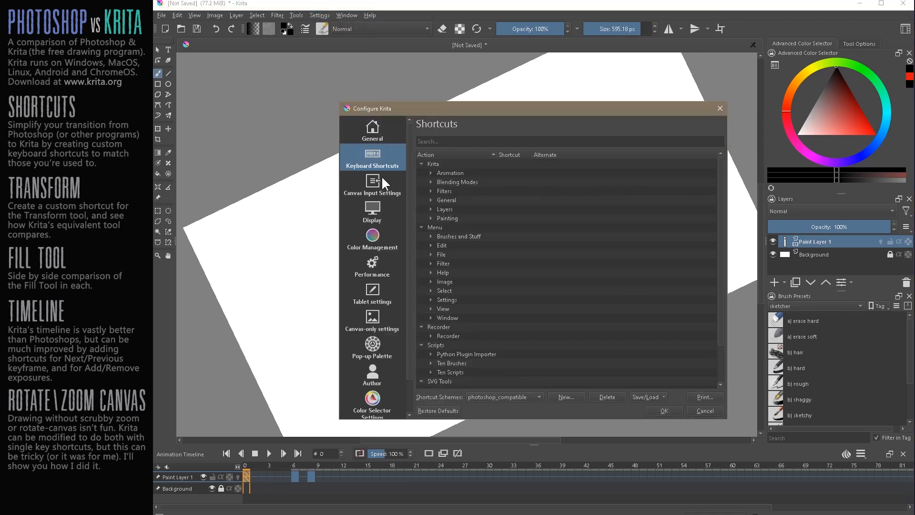
{"action": "left_click", "coordinate": [372, 184]}
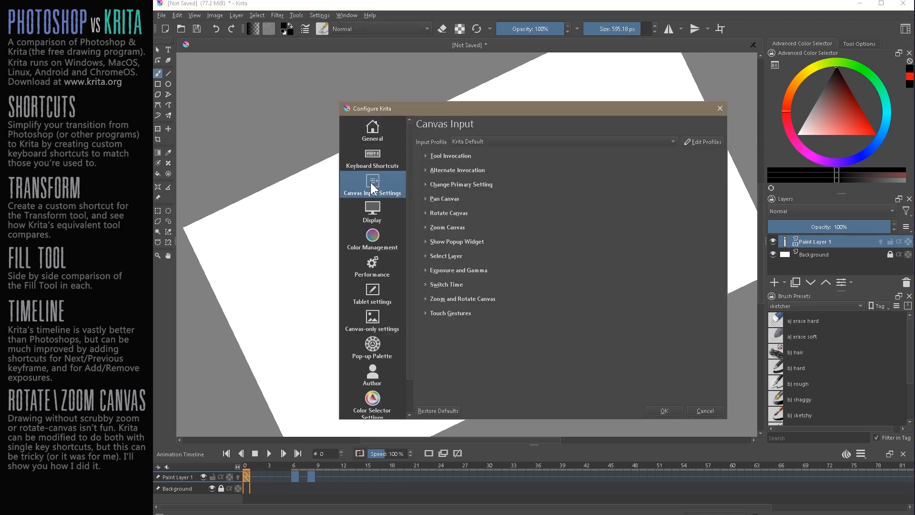
{"action": "mouse_move", "coordinate": [504, 350]}
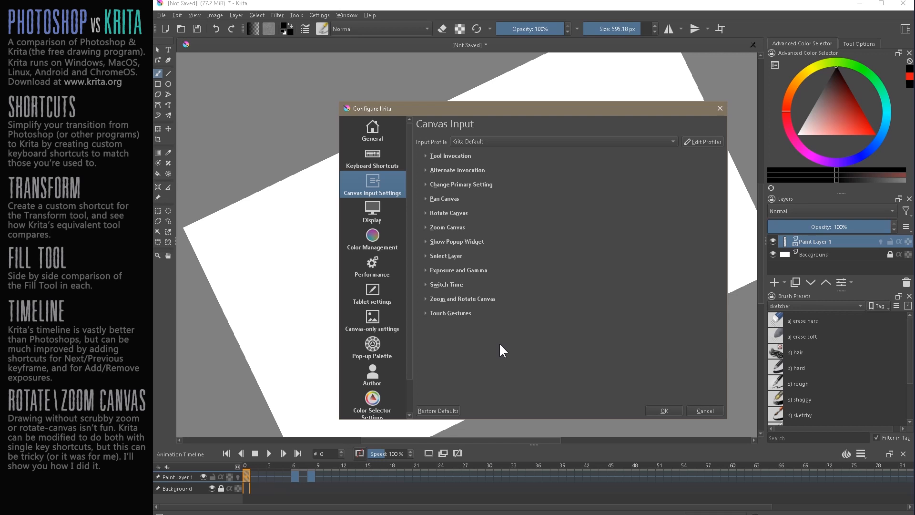
{"action": "left_click", "coordinate": [449, 212]}
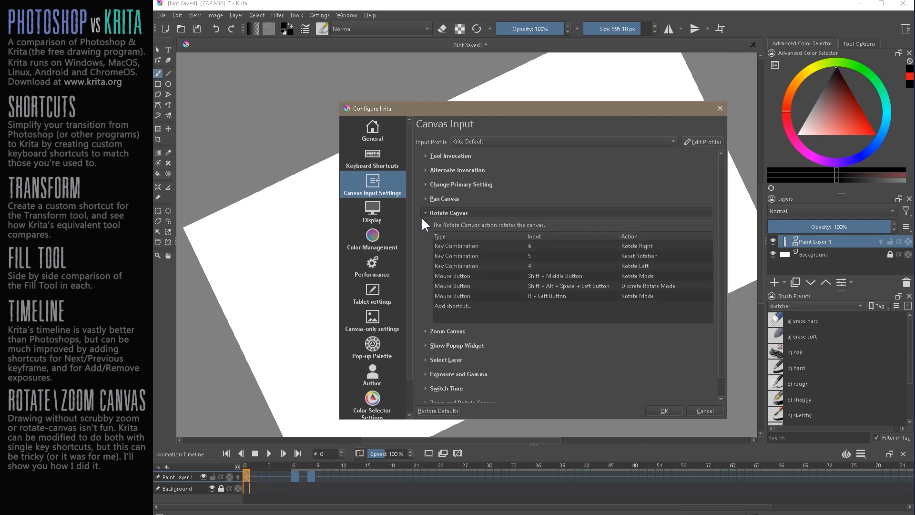
{"action": "mouse_move", "coordinate": [528, 291]}
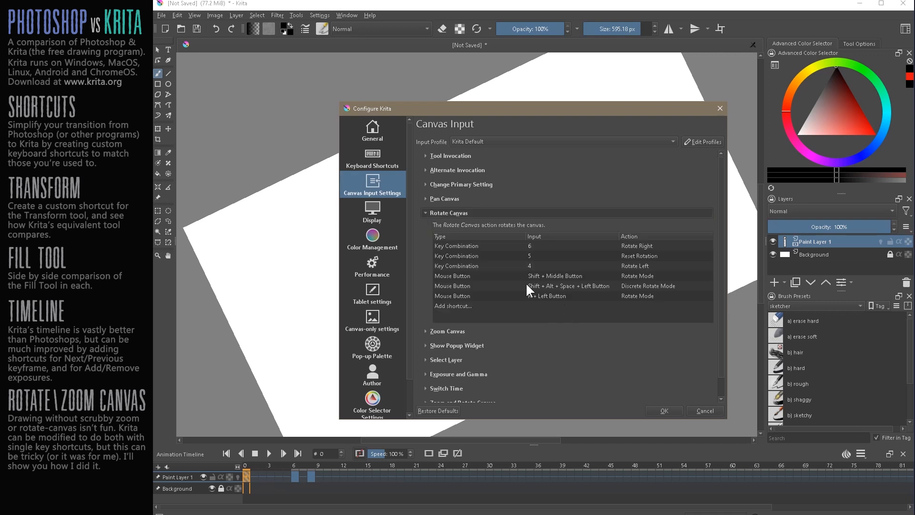